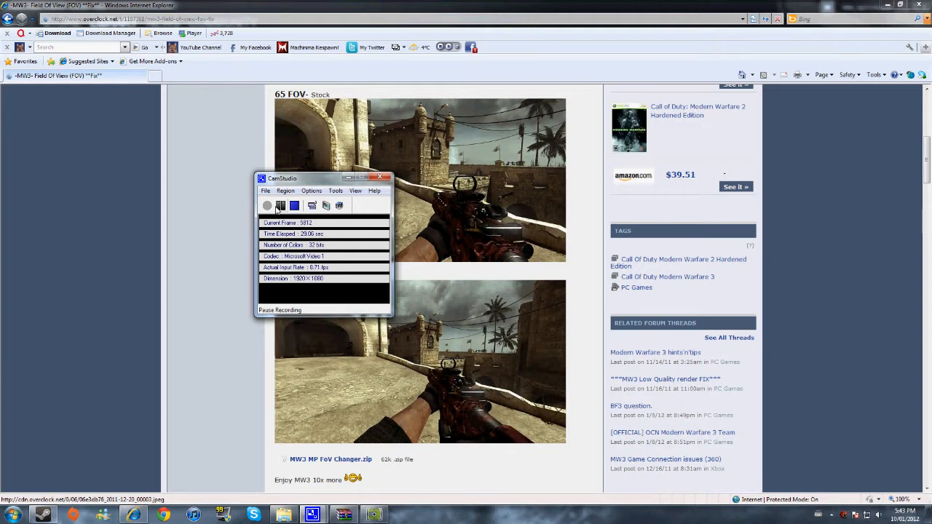
# Resume the paused CamStudio screen recording.
pyautogui.click(280, 205)
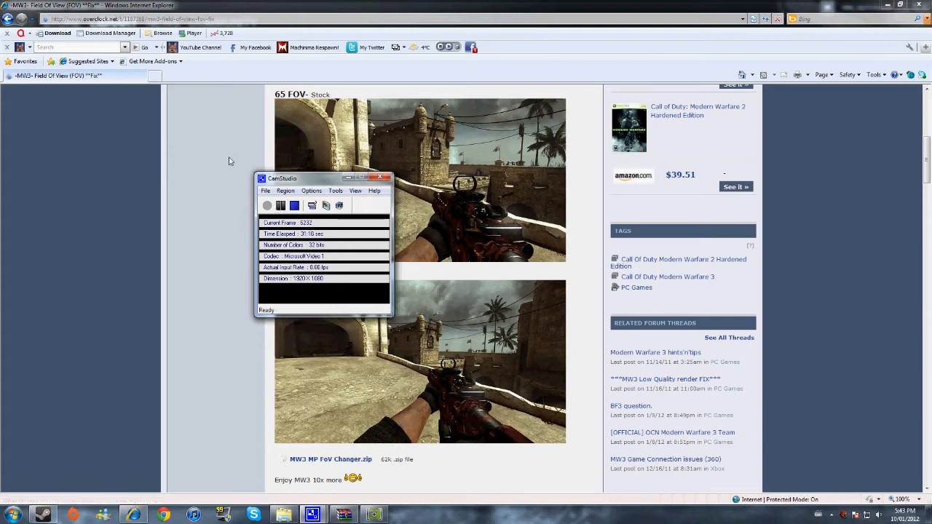
pyautogui.moveTo(138, 247)
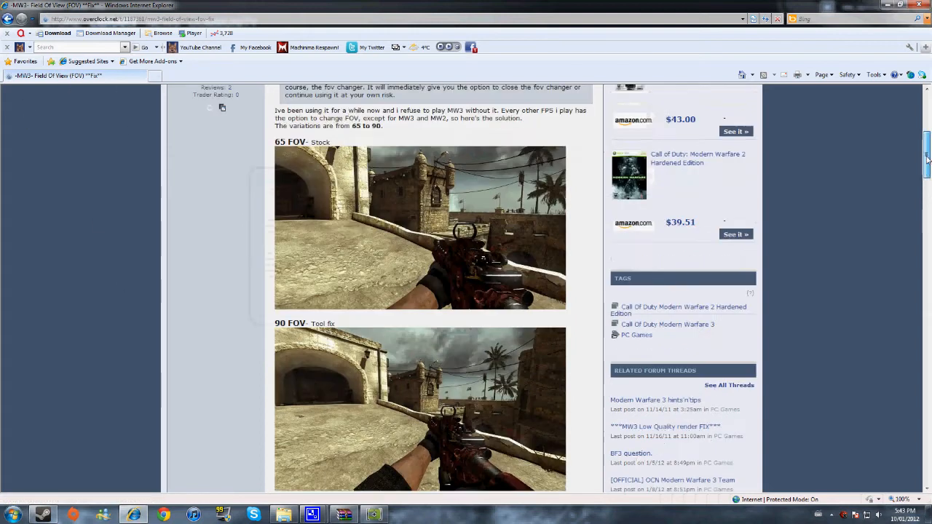
# Scroll the MW3 FOV thread down past the screenshots to the MW3 MP FoV Changer.zip attachment.
pyautogui.scroll(3)
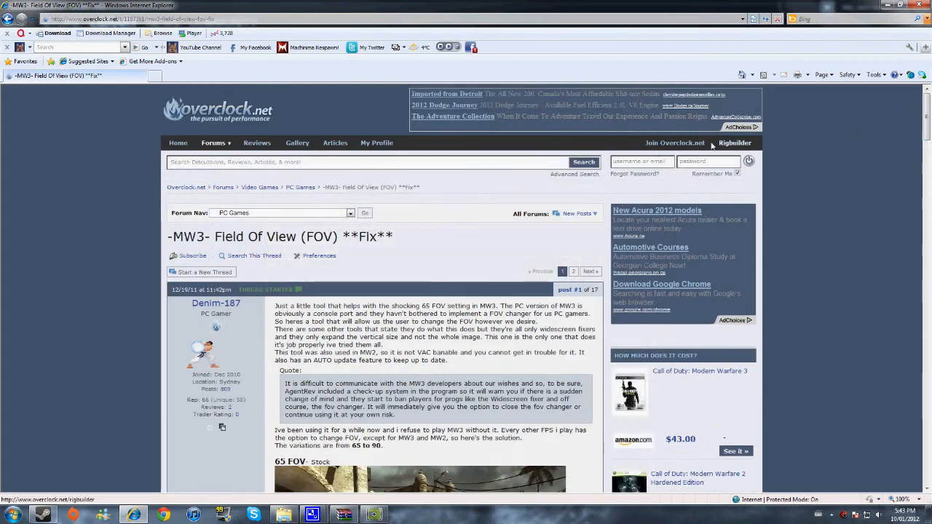
pyautogui.moveTo(675, 180)
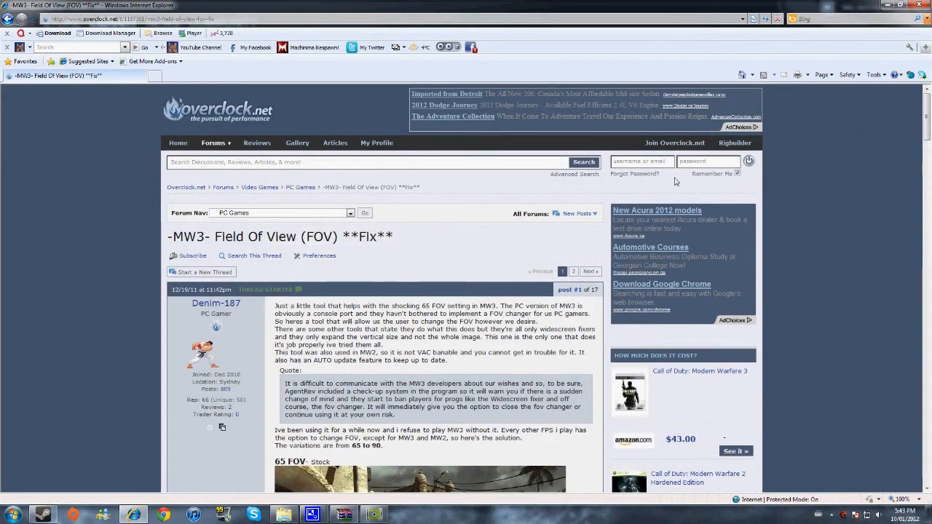
pyautogui.scroll(-3)
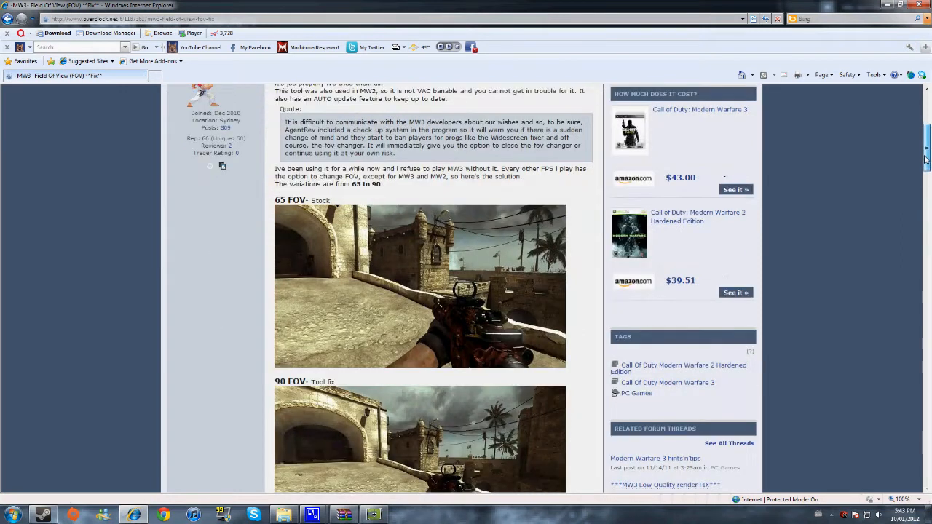
pyautogui.scroll(-3)
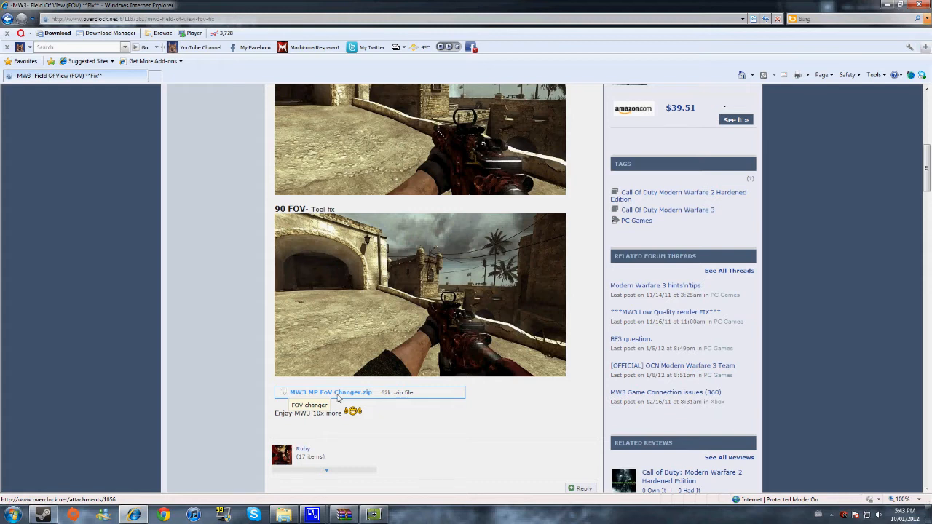
pyautogui.scroll(3)
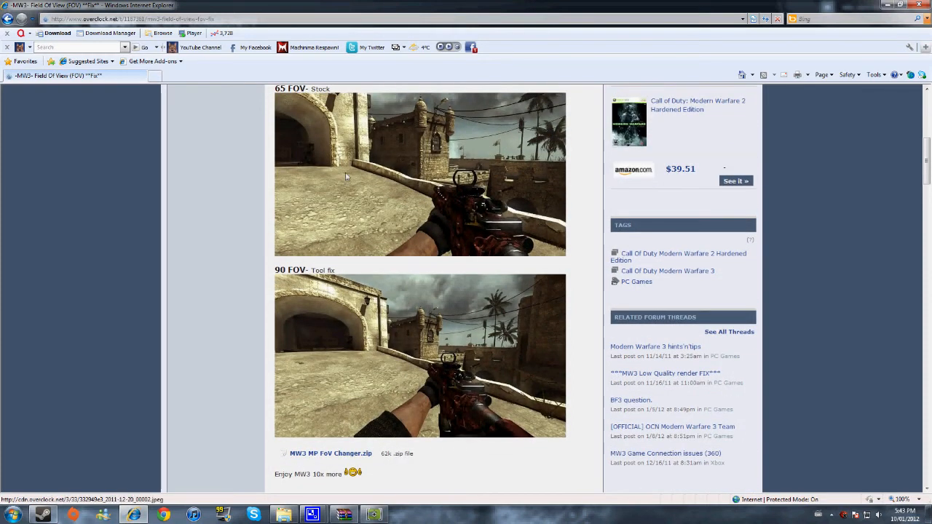
pyautogui.moveTo(444, 175)
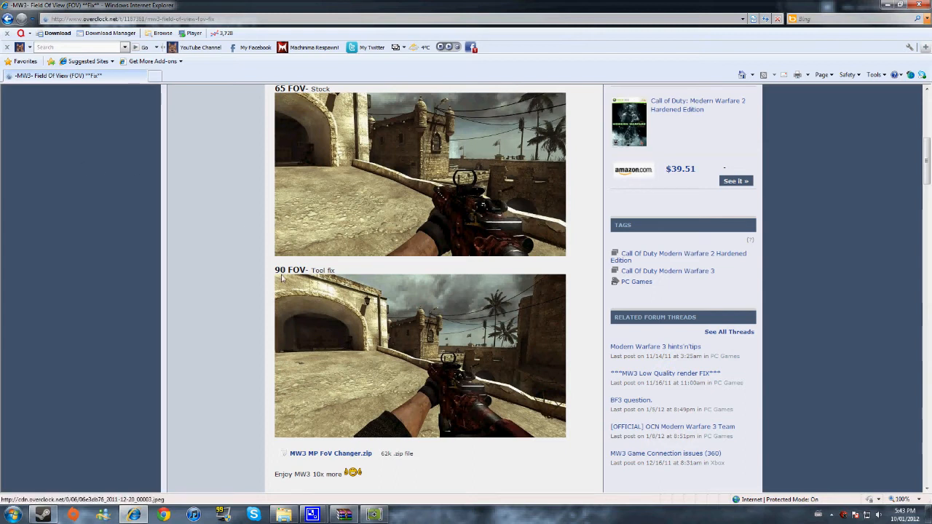
pyautogui.moveTo(248, 262)
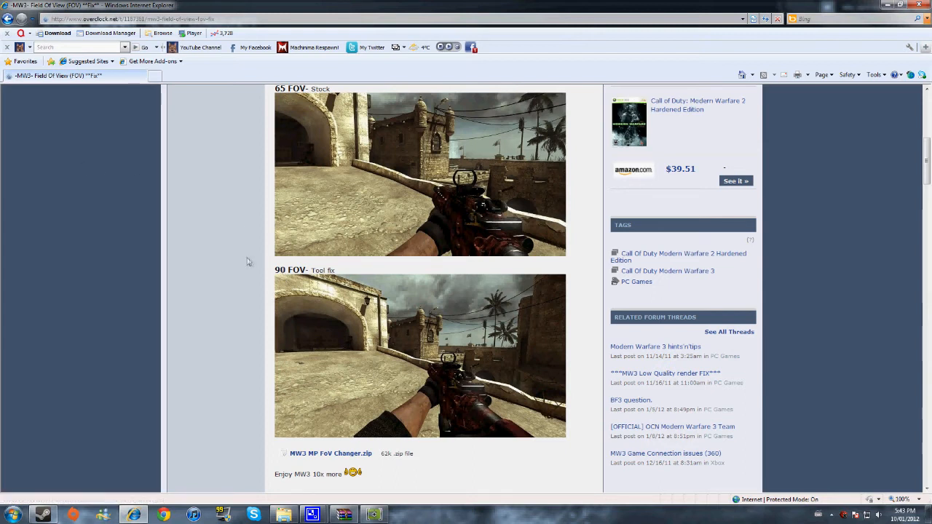
pyautogui.moveTo(228, 247)
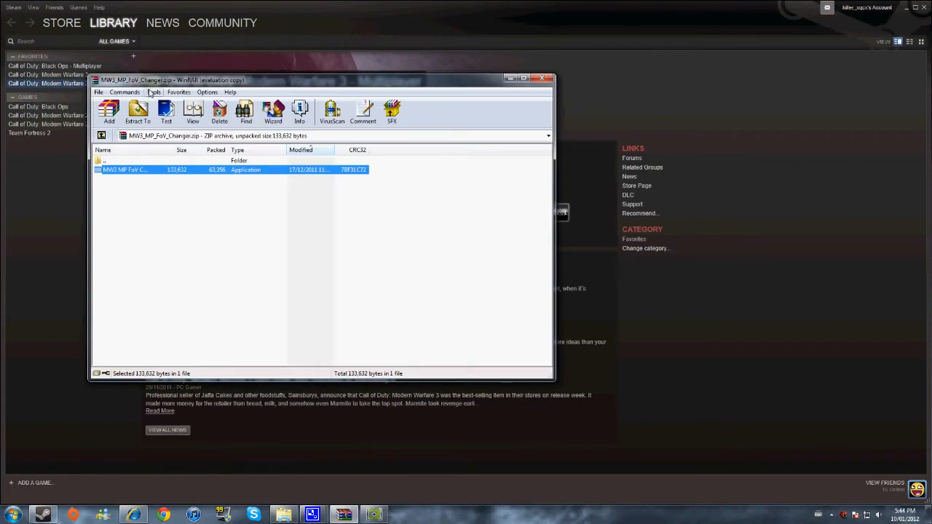
pyautogui.moveTo(241, 86)
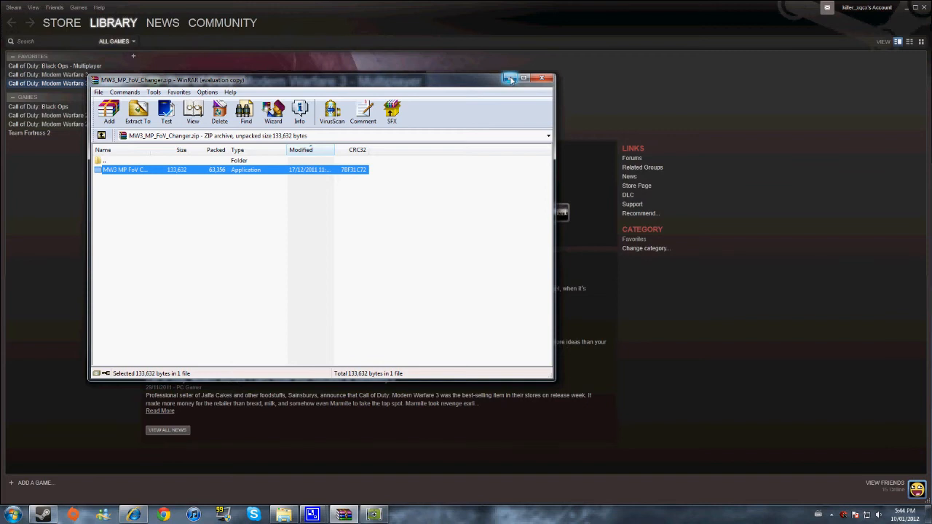
# Run MW3 MP FoV Changer from the WinRAR archive and minimise WinRAR.
pyautogui.doubleClick(123, 170)
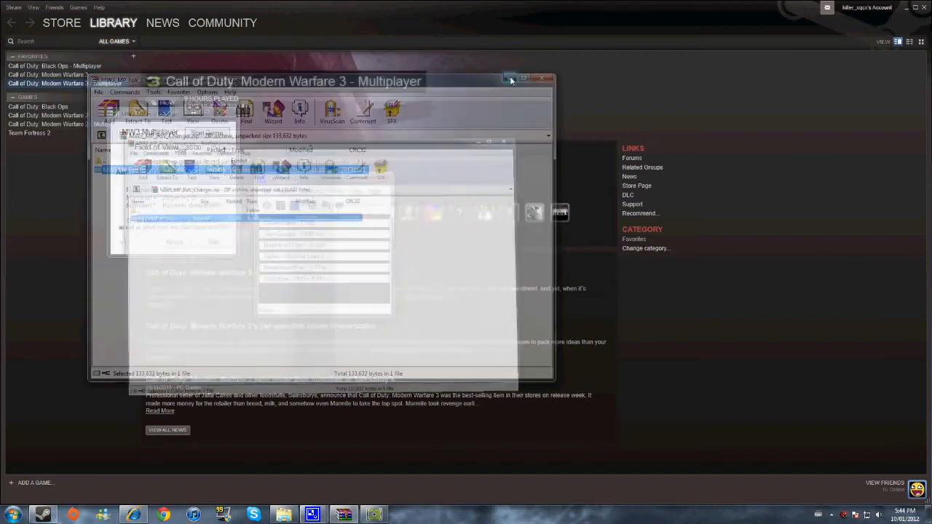
pyautogui.click(547, 78)
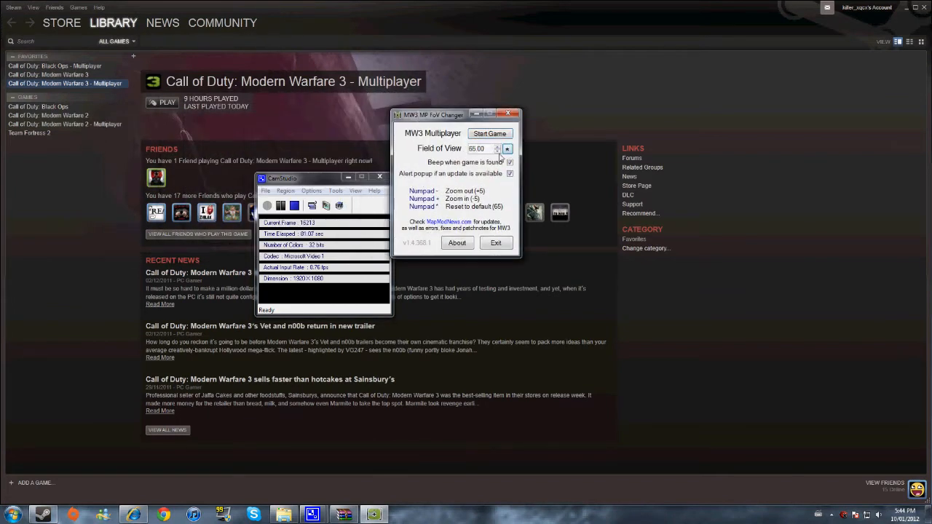
# Change the Field of View entry from 65 to 80.
pyautogui.click(506, 152)
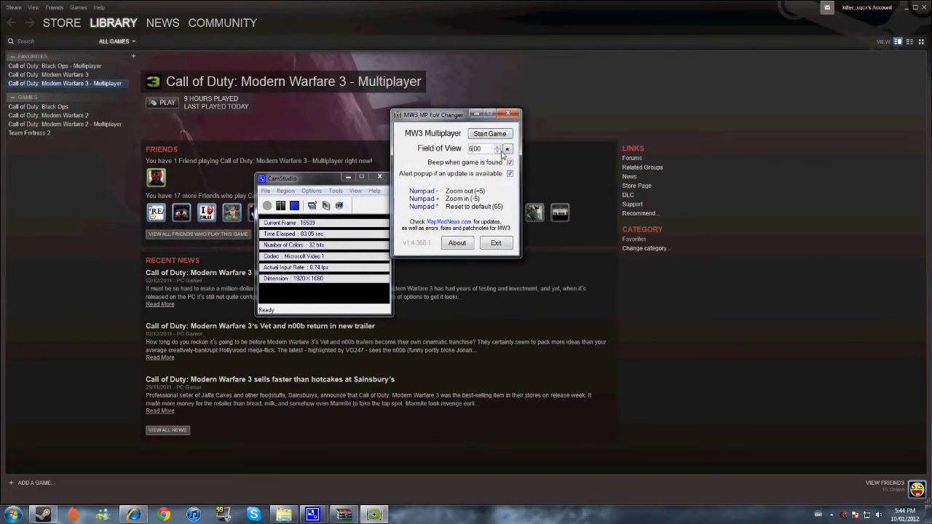
pyautogui.click(507, 150)
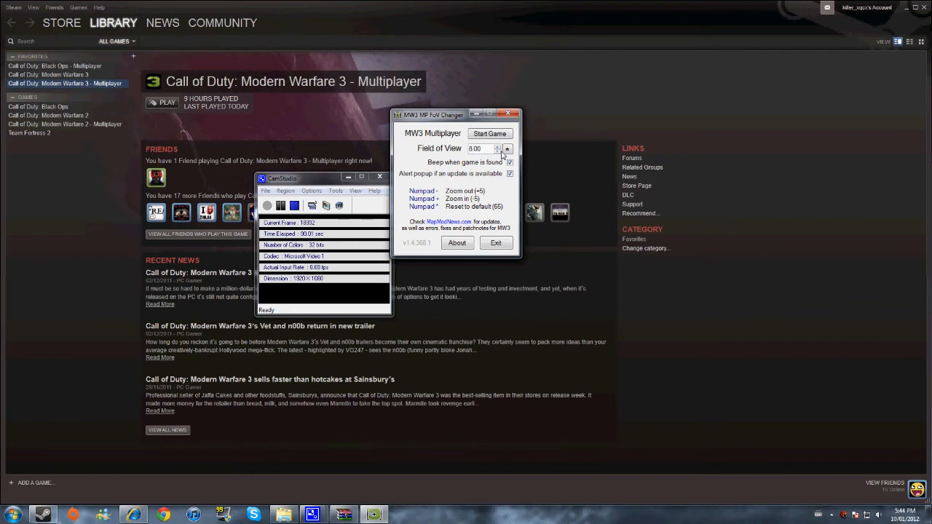
pyautogui.click(506, 146)
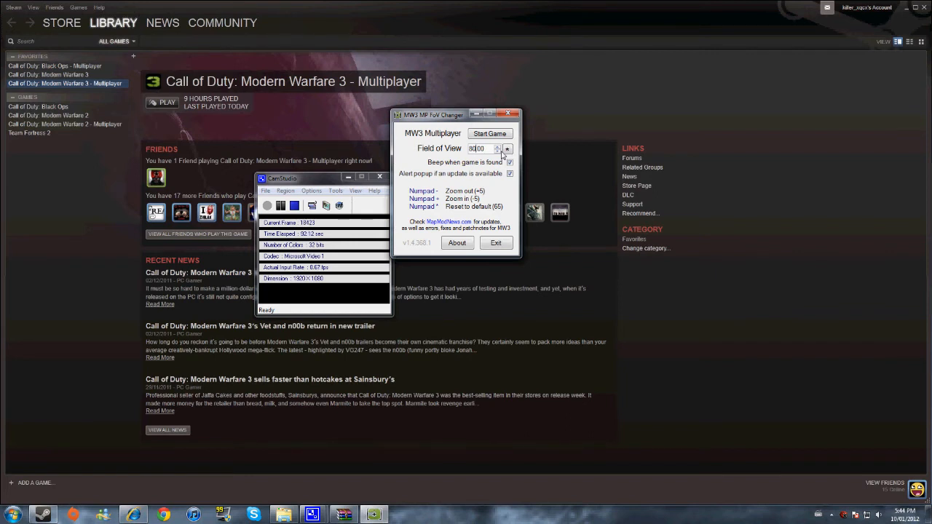